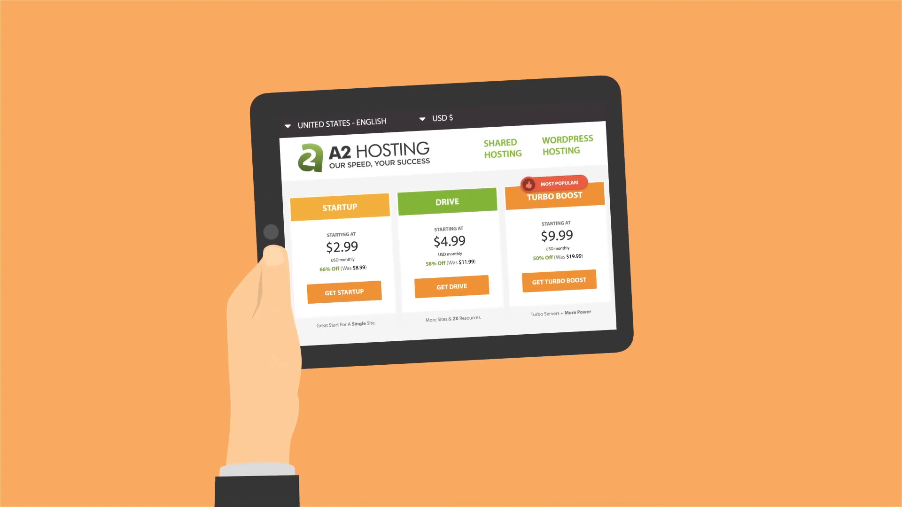
Show the About page's history timeline from pre-A2 events down through the 2010s milestones
{"action": "left_click", "coordinate": [451, 285]}
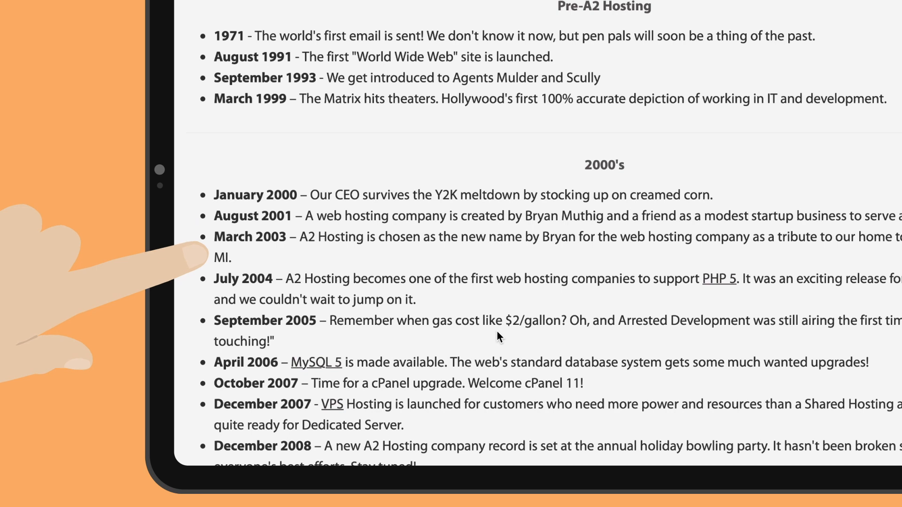
{"action": "scroll", "scroll_direction": "down", "scroll_amount": 3}
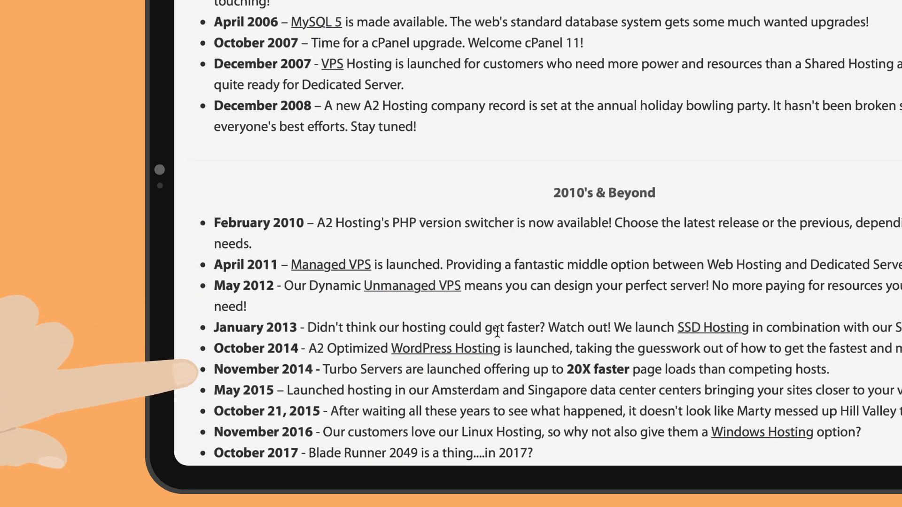
{"action": "scroll", "scroll_direction": "down", "scroll_amount": 3}
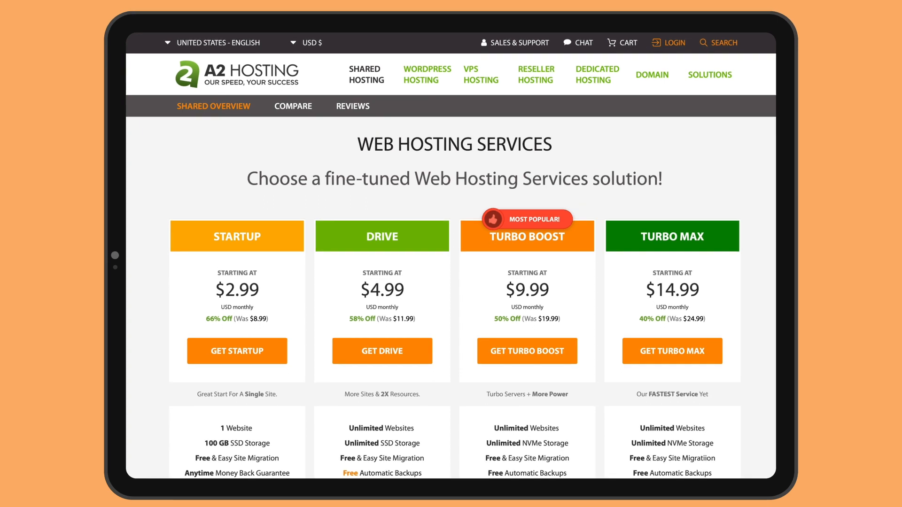
Scroll the Shared Hosting page to compare Startup, Drive, Turbo Boost and Turbo Max features
{"action": "scroll", "scroll_direction": "down", "scroll_amount": 3}
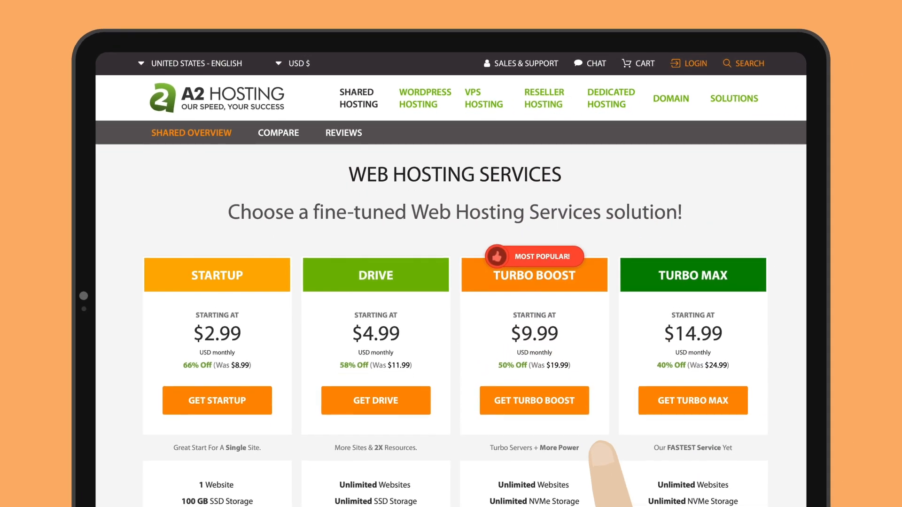
{"action": "scroll", "scroll_direction": "down", "scroll_amount": 3}
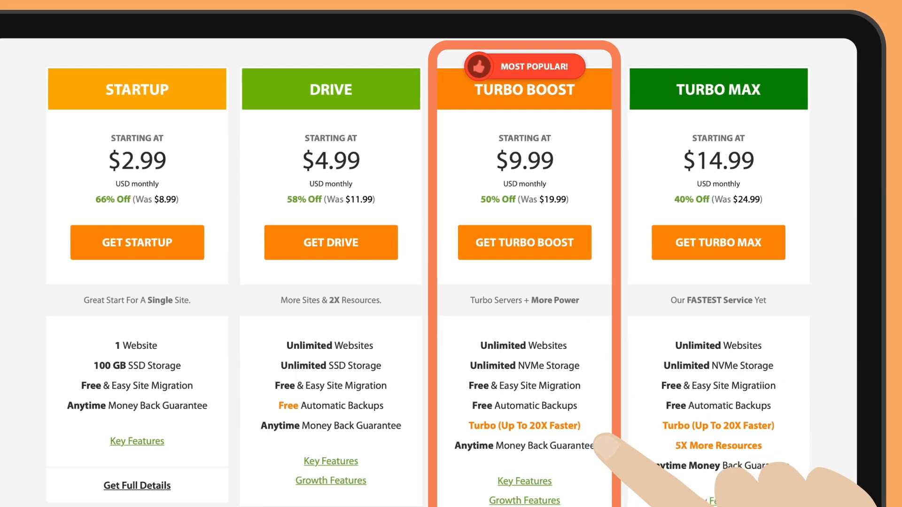
{"action": "scroll", "scroll_direction": "down", "scroll_amount": 3}
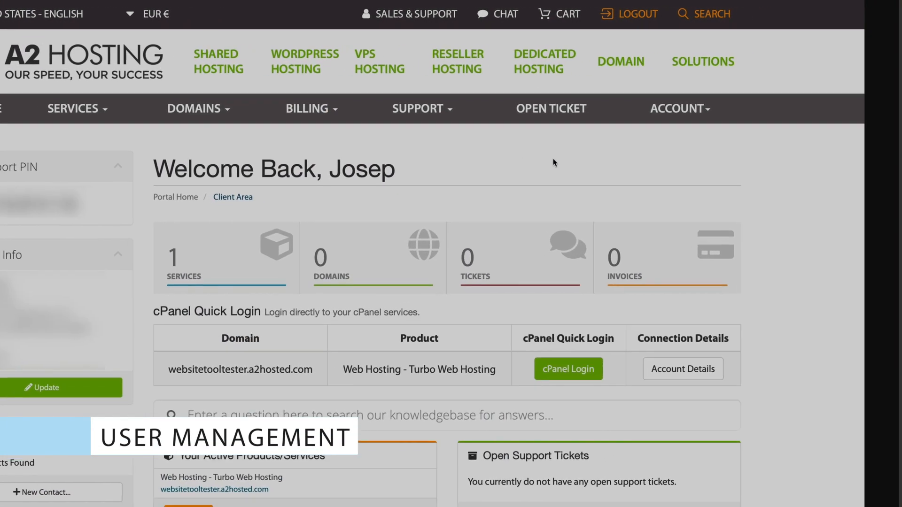
Log in to cPanel for the Turbo Web Hosting account via the cPanel Quick Login table
{"action": "left_click", "coordinate": [677, 108]}
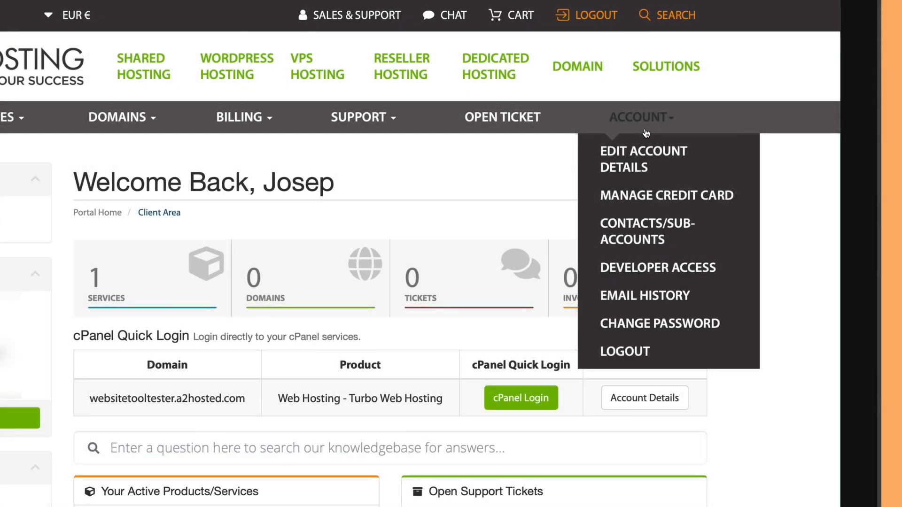
{"action": "left_click", "coordinate": [647, 231]}
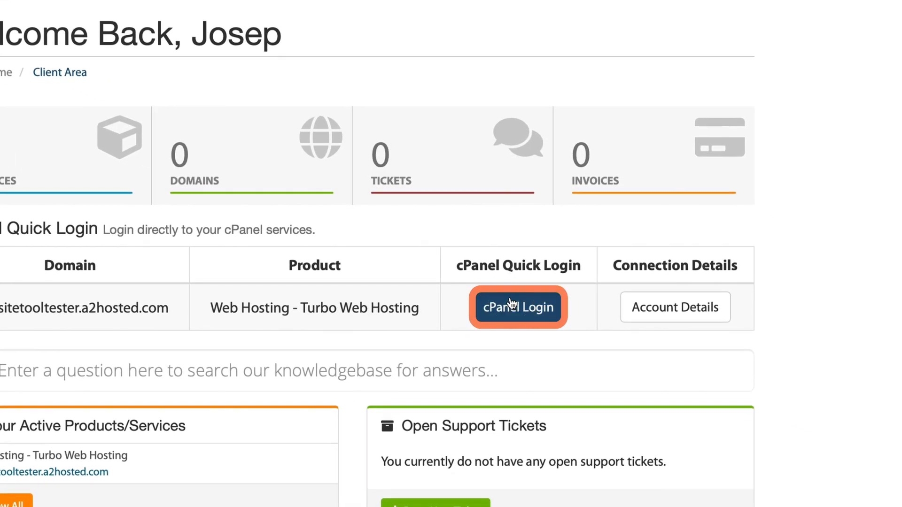
{"action": "left_click", "coordinate": [517, 306]}
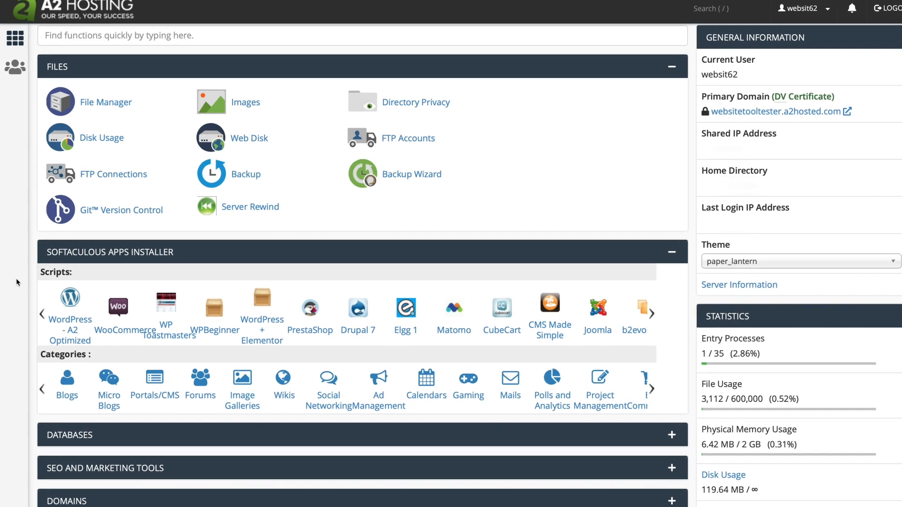
Start the Softaculous WordPress install with admin credentials, email and English language set
{"action": "scroll", "scroll_direction": "down", "scroll_amount": 3}
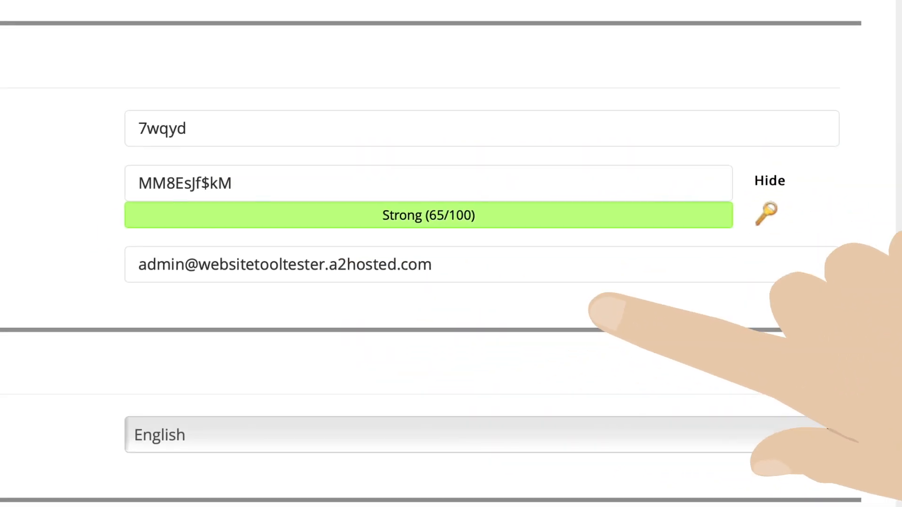
{"action": "scroll", "scroll_direction": "down", "scroll_amount": 3}
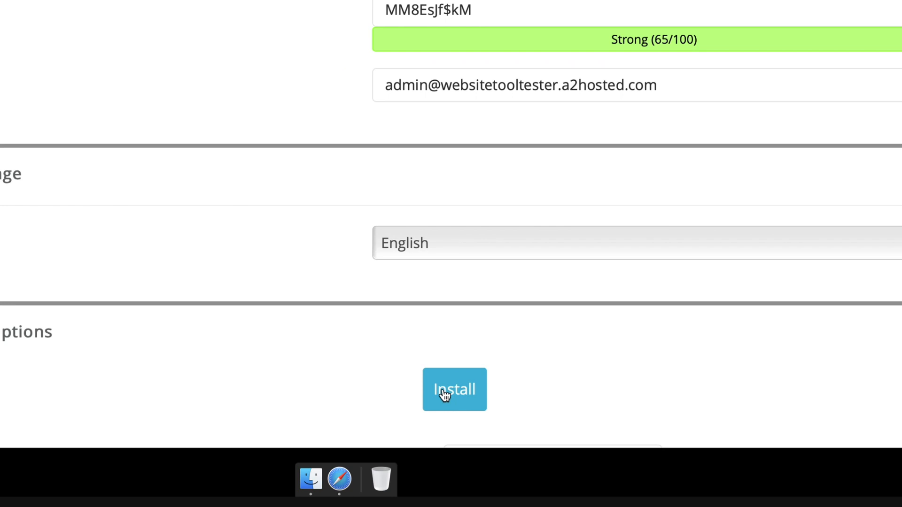
{"action": "left_click", "coordinate": [454, 389]}
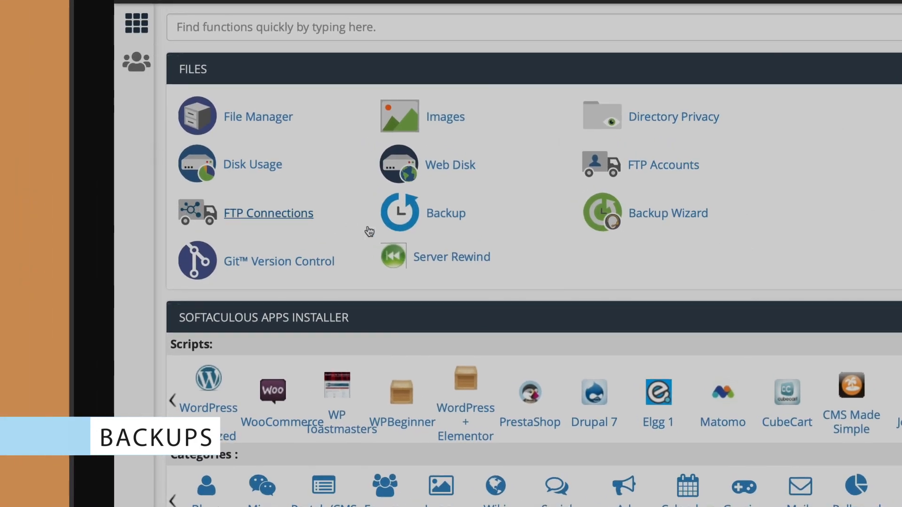
{"action": "left_click", "coordinate": [399, 212]}
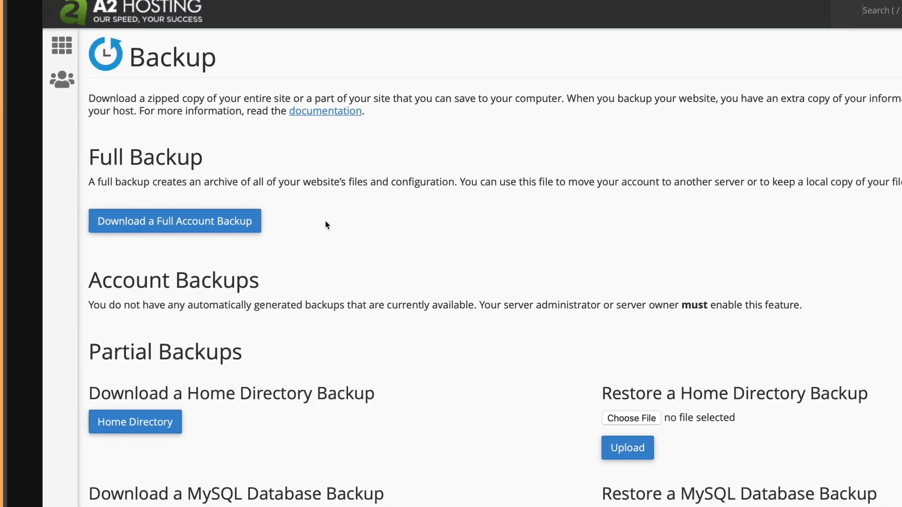
{"action": "scroll", "scroll_direction": "down", "scroll_amount": 3}
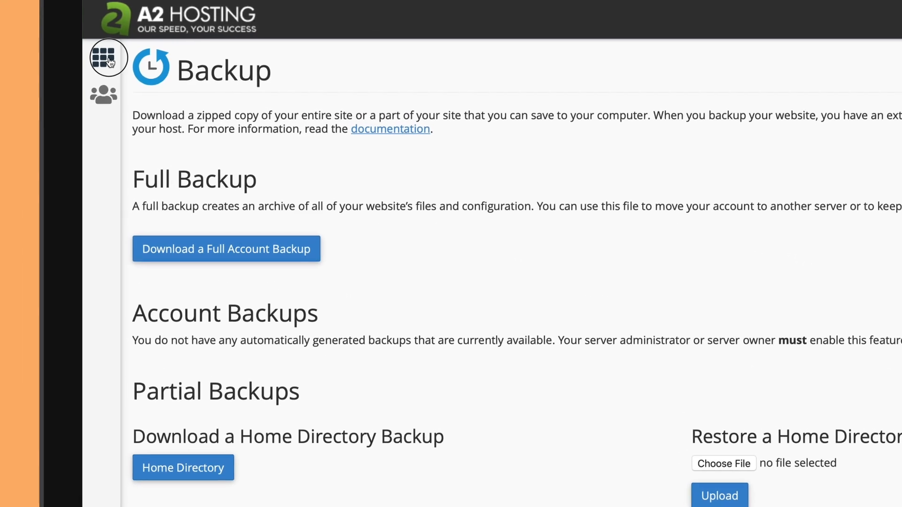
{"action": "left_click", "coordinate": [108, 57]}
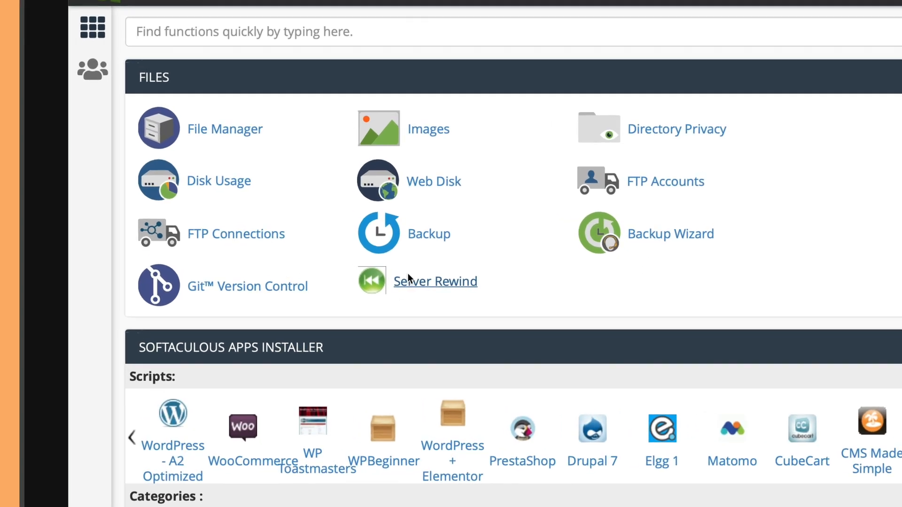
{"action": "left_click", "coordinate": [435, 281]}
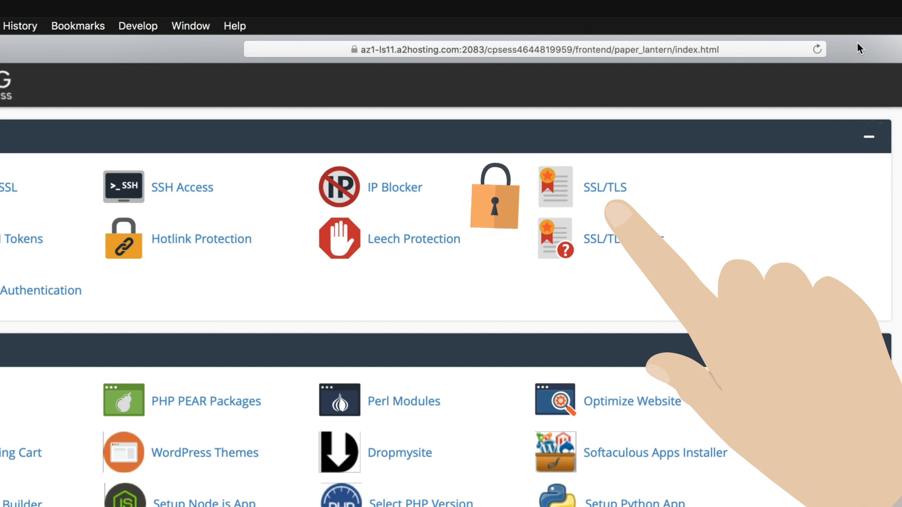
Show cPanel's Security and Software tools: SSL/TLS, Select PHP Version and Two-Factor Authentication
{"action": "scroll", "scroll_direction": "down", "scroll_amount": 3}
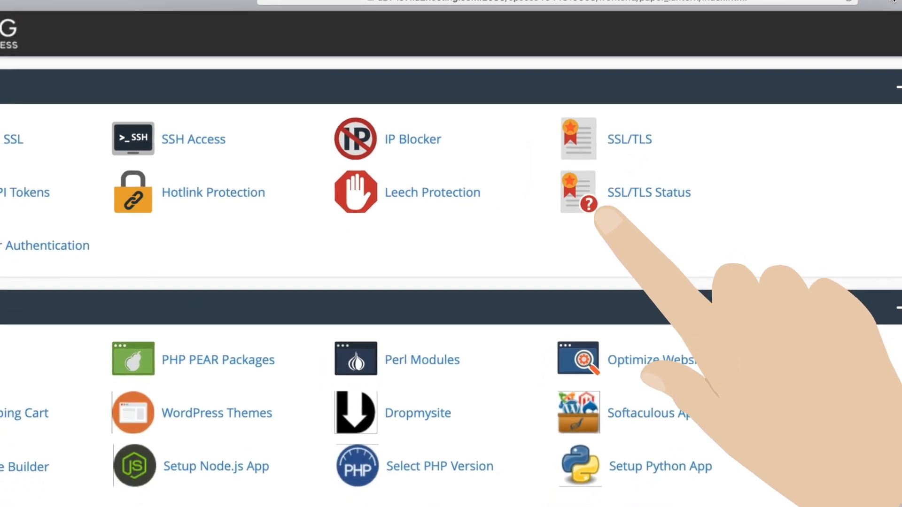
{"action": "scroll", "scroll_direction": "down", "scroll_amount": 3}
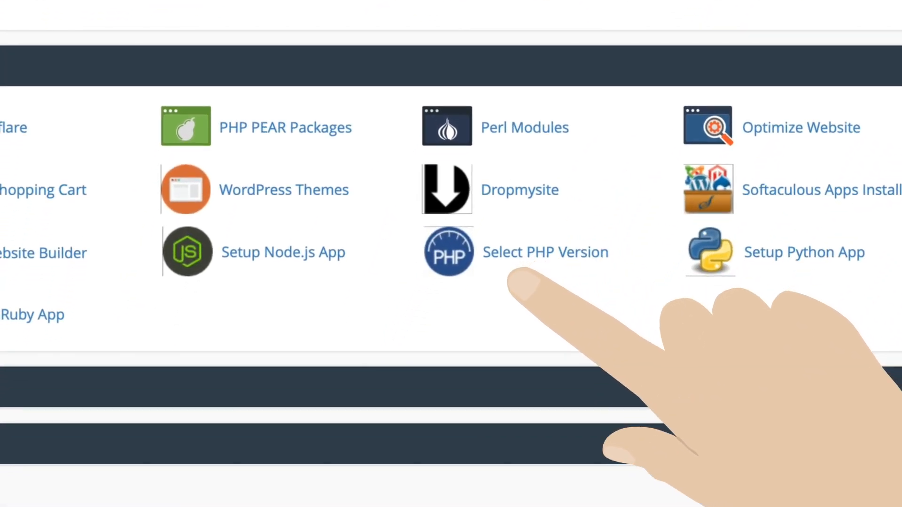
{"action": "left_click", "coordinate": [448, 251]}
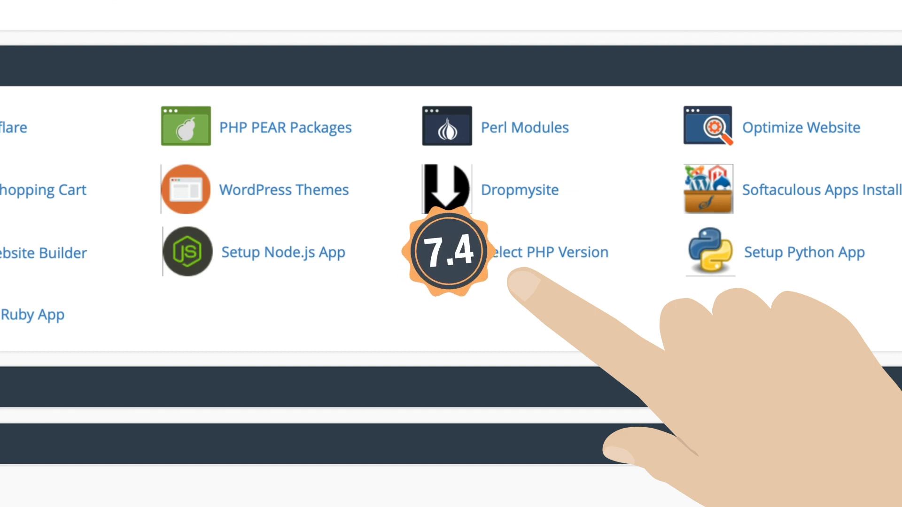
{"action": "scroll", "scroll_direction": "down", "scroll_amount": 3}
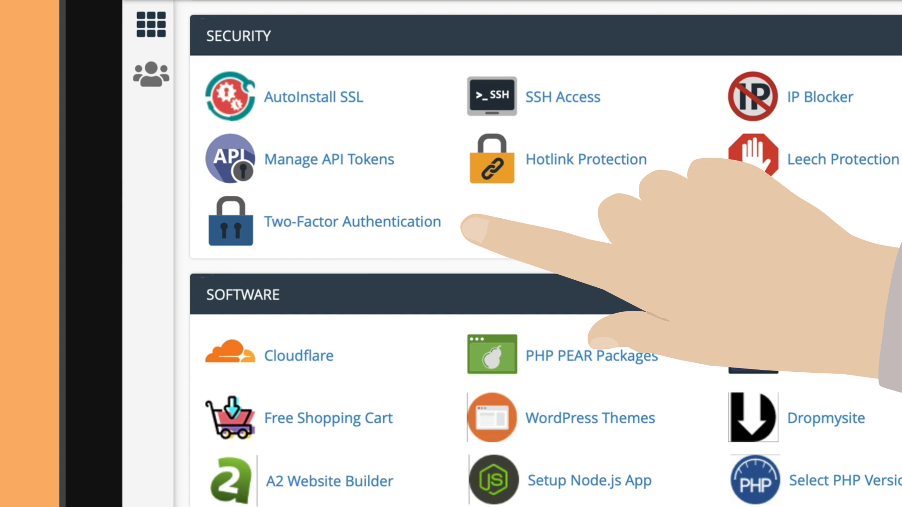
{"action": "left_click", "coordinate": [351, 222]}
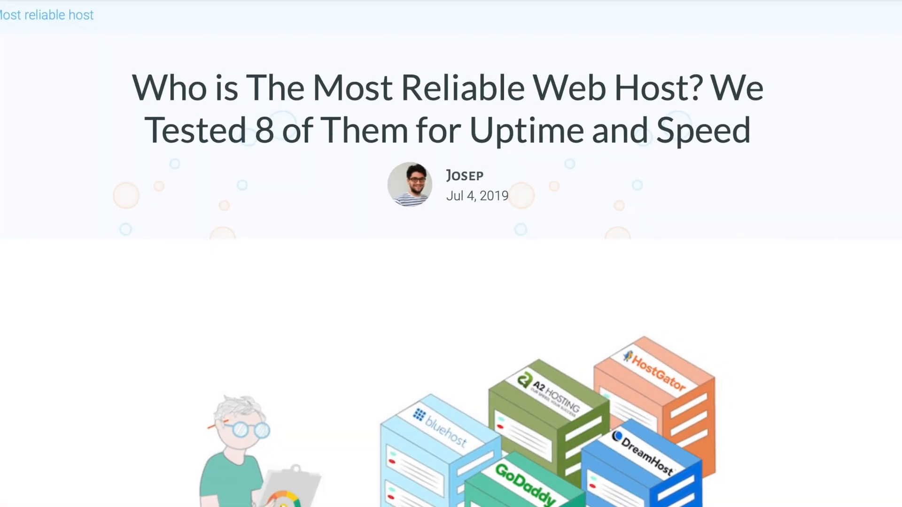
Scroll the reliable web host uptime article down to its table of contents
{"action": "scroll", "scroll_direction": "down", "scroll_amount": 3}
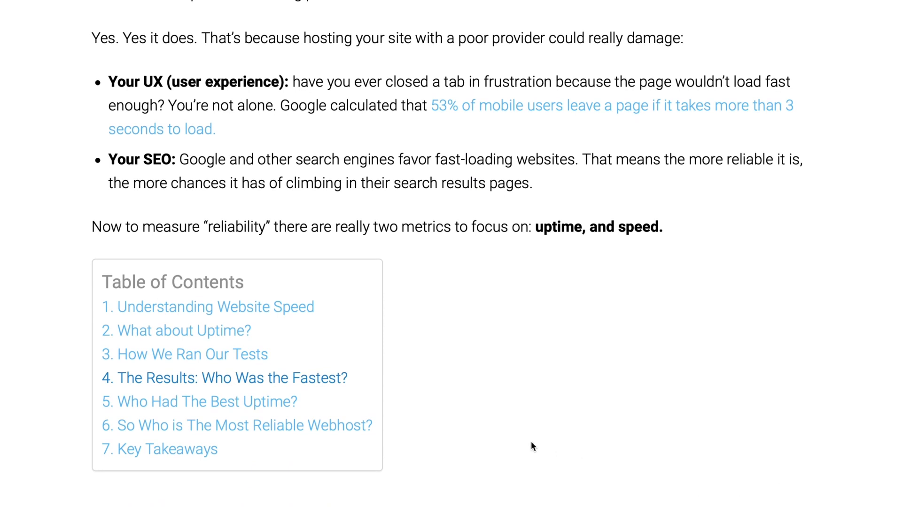
{"action": "scroll", "scroll_direction": "down", "scroll_amount": 3}
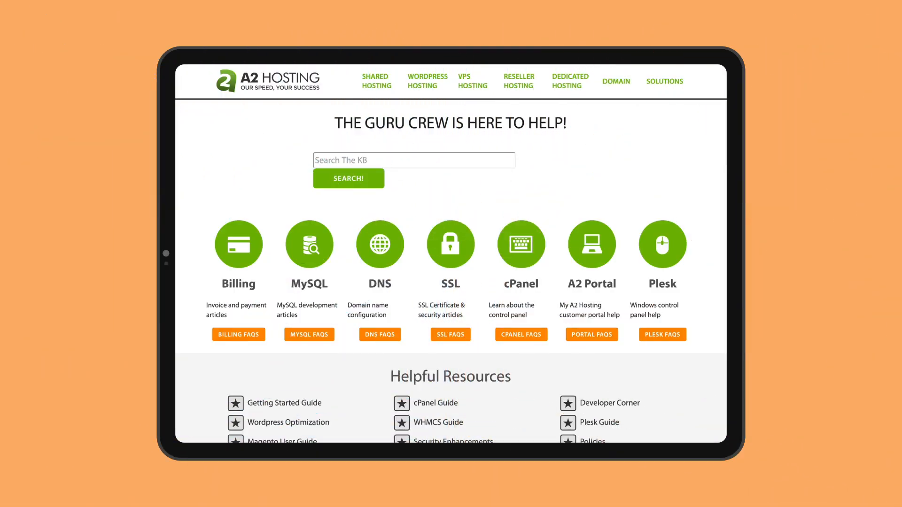
Scroll the support page to its Contact Options, newsletter signup and footer links
{"action": "scroll", "scroll_direction": "down", "scroll_amount": 3}
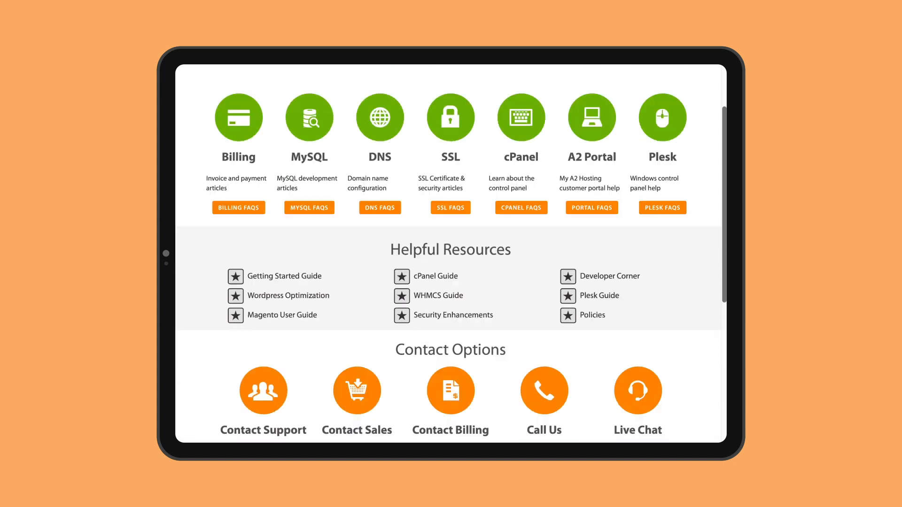
{"action": "scroll", "scroll_direction": "down", "scroll_amount": 3}
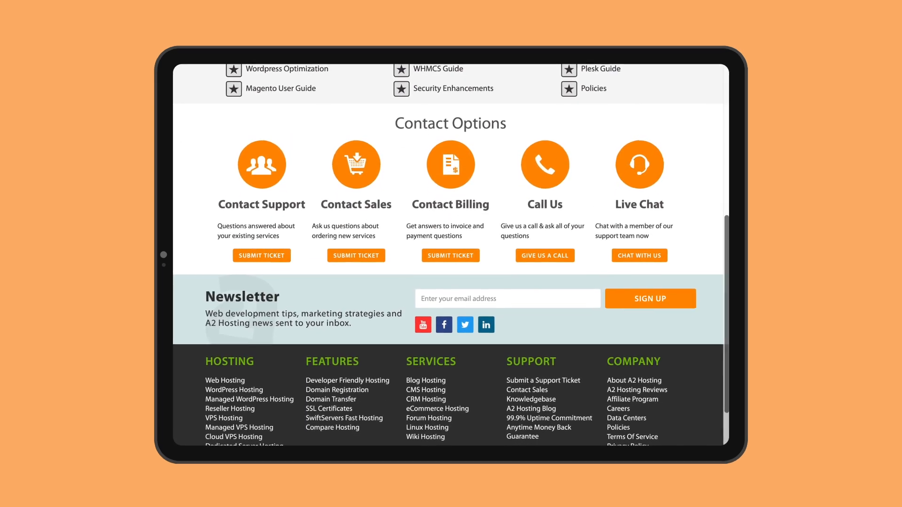